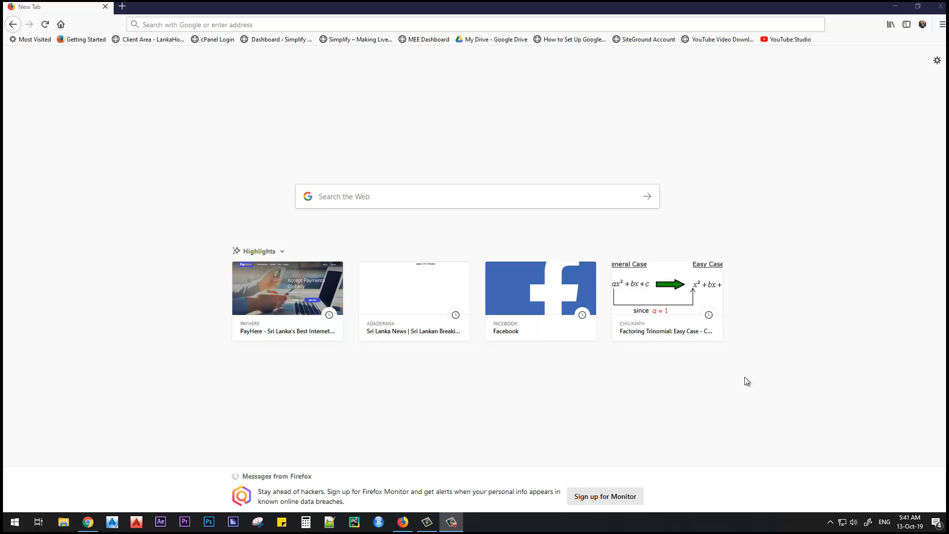
mouse_move(341, 403)
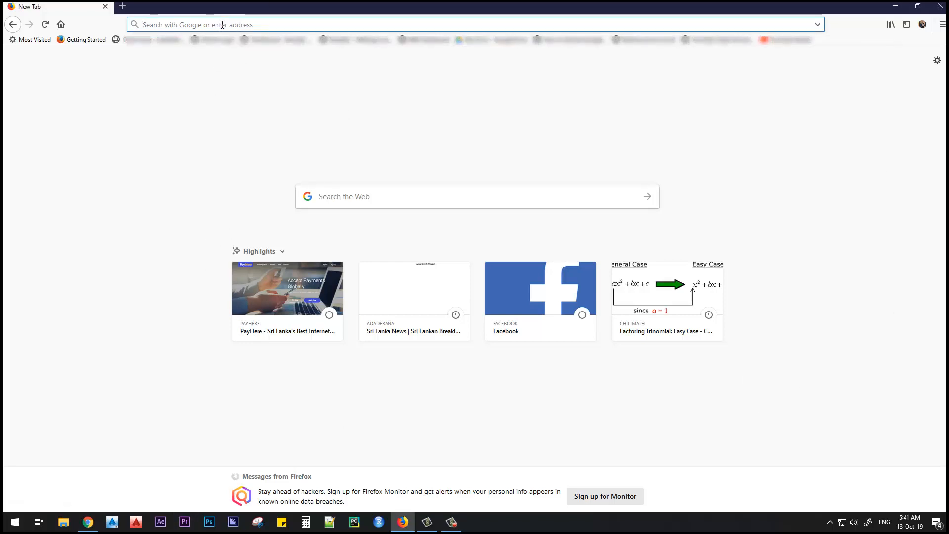
- Navigate the Firefox tab to gmail.com to load the Gmail inbox
text(gmail.com)
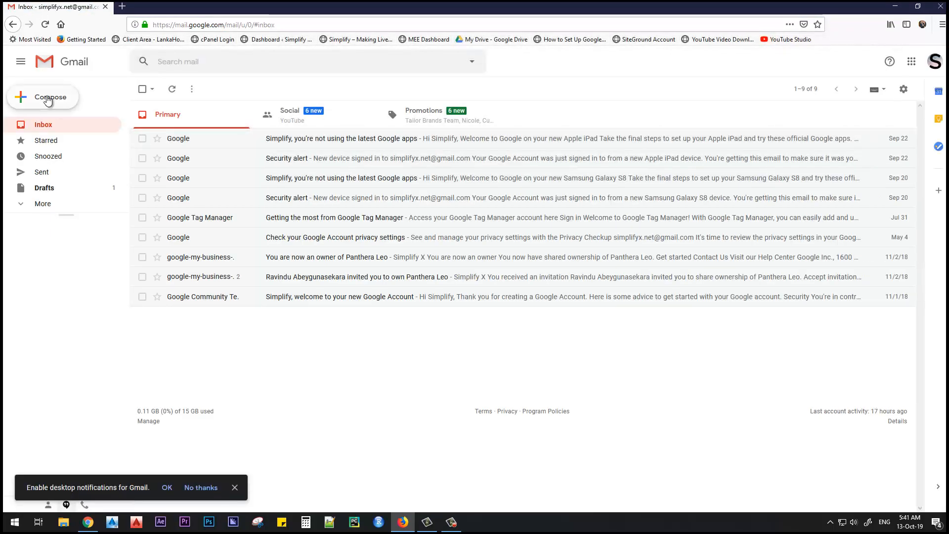
- Compose a new email with body "Hello friend, Please refer the images attached below!"
click(43, 97)
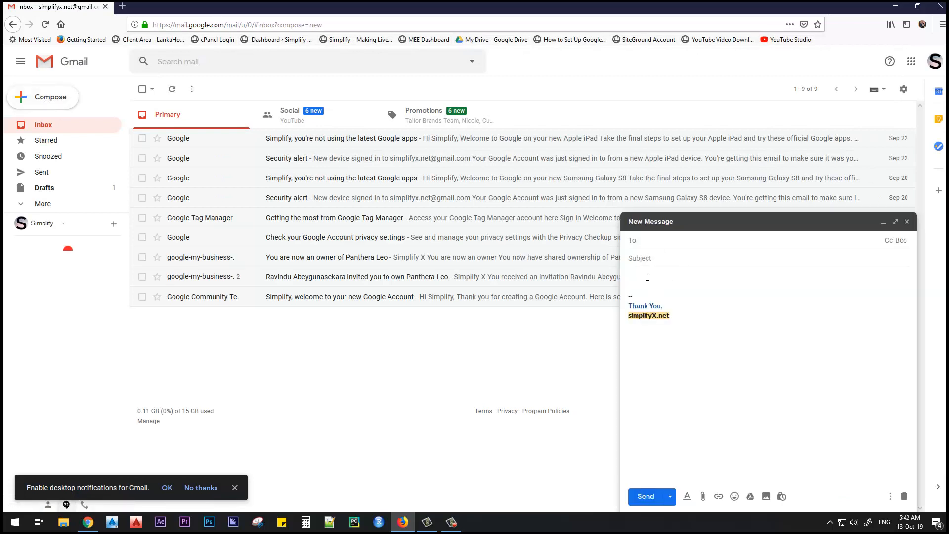
text(Hello friend,)
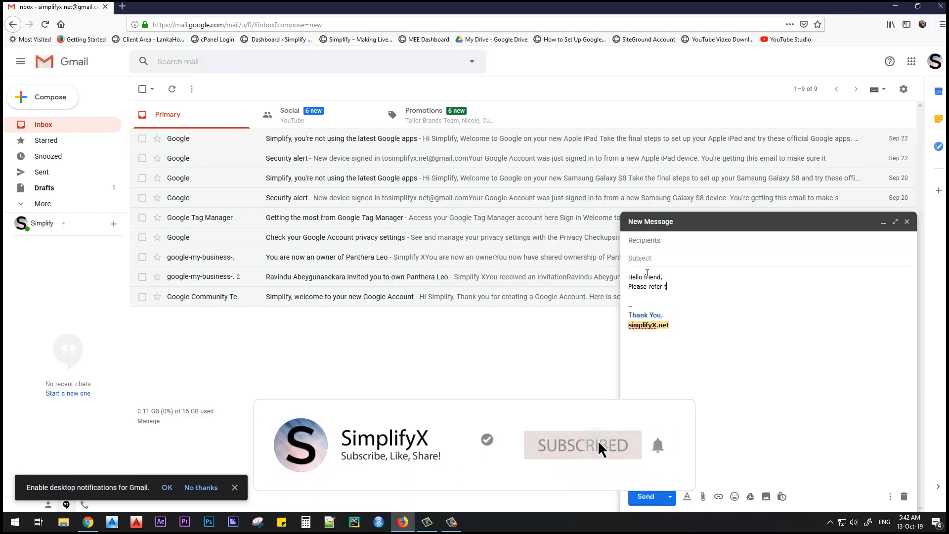
text(he images attached be)
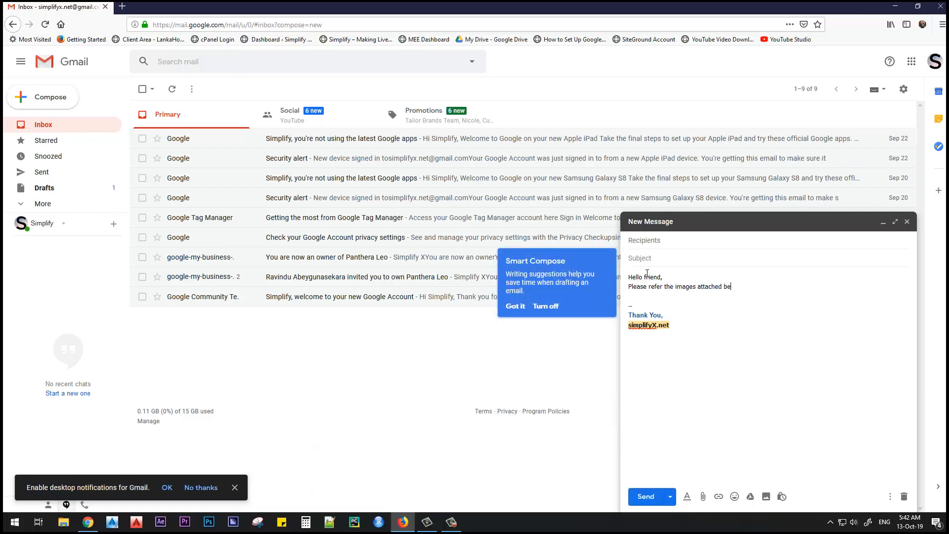
text(low!)
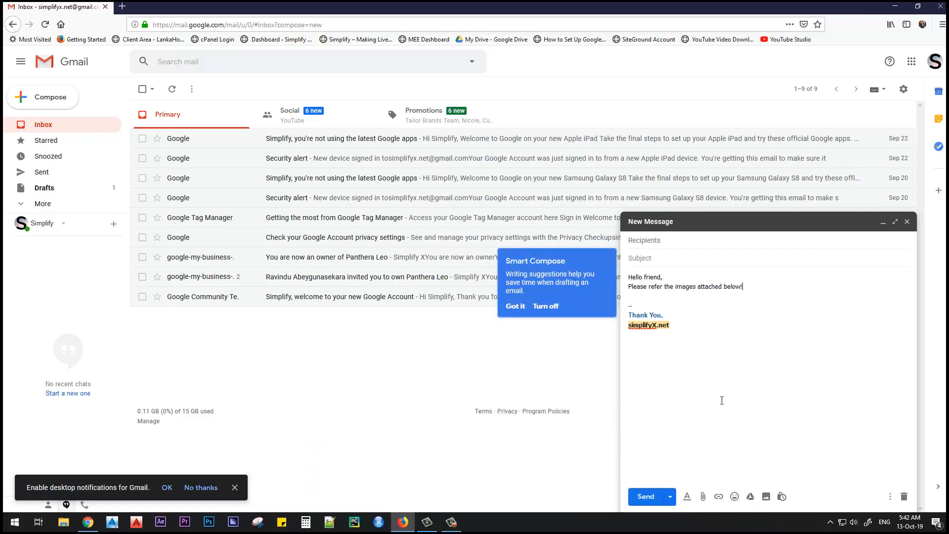
- Attach photos DSC07524 and DSC07525, triggering the large-files-via-Google-Drive notice
click(765, 496)
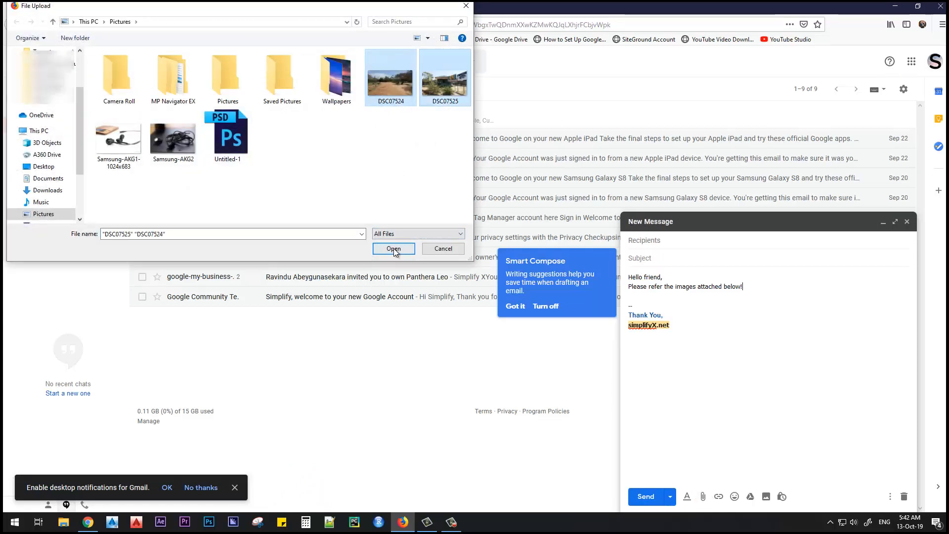
click(393, 250)
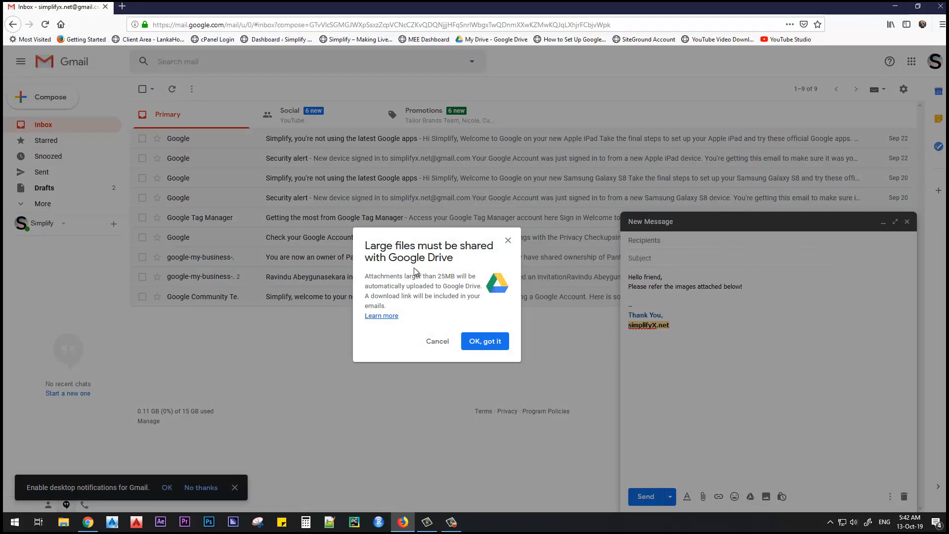
mouse_move(472, 258)
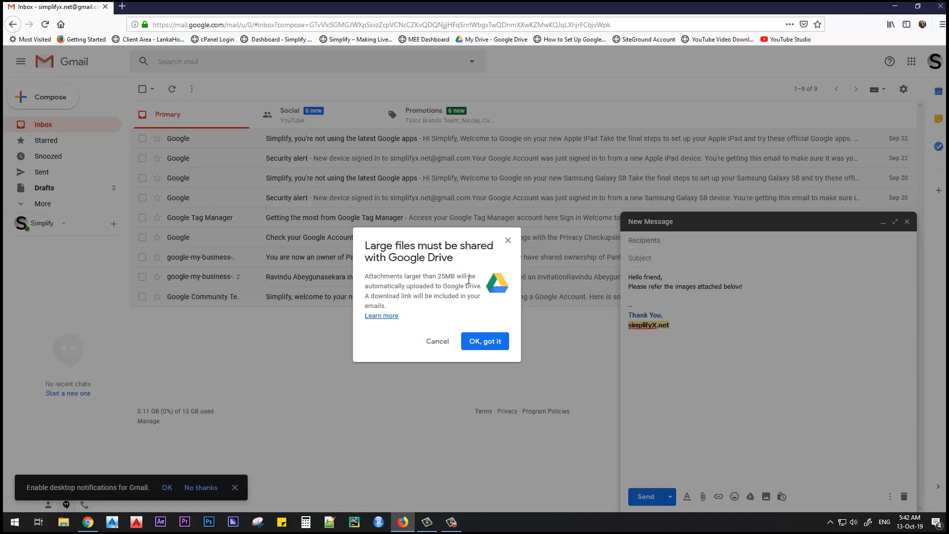
mouse_move(466, 284)
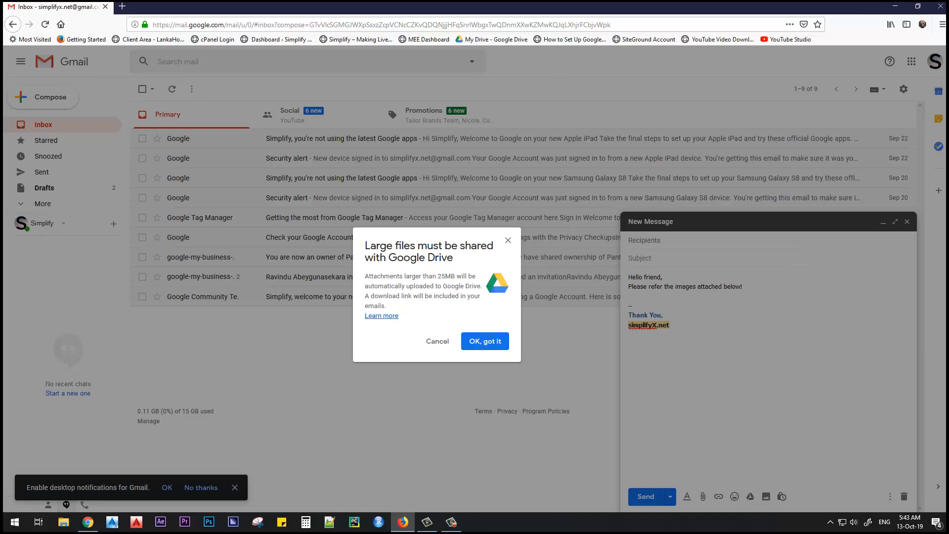
mouse_move(427, 305)
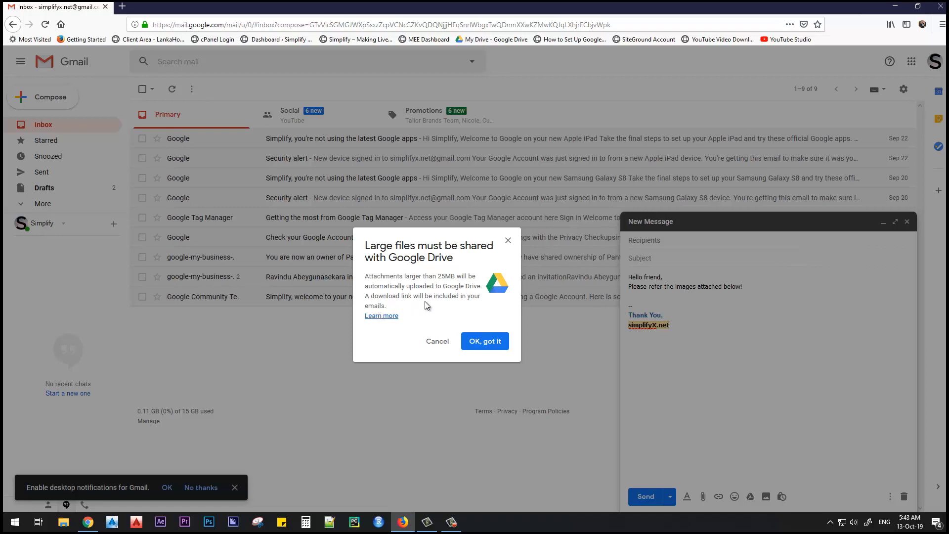
mouse_move(748, 373)
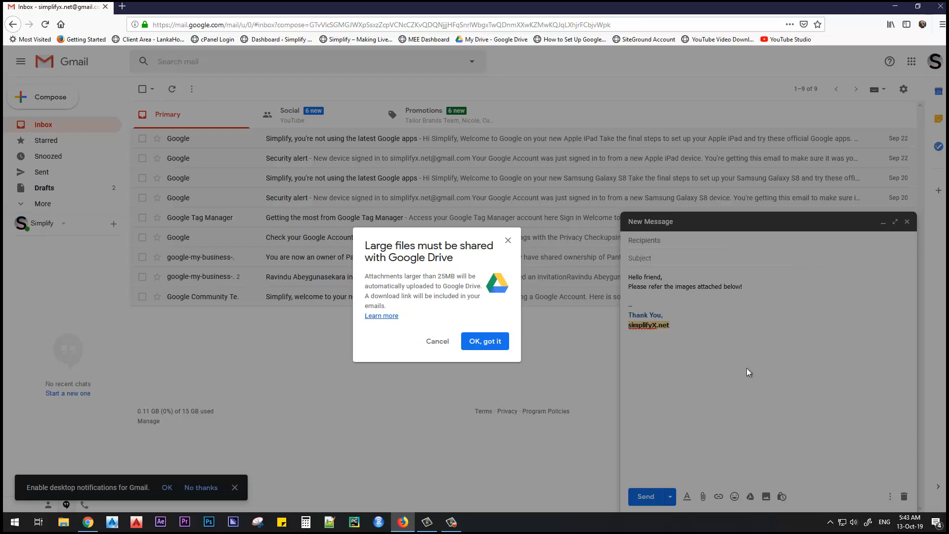
mouse_move(726, 378)
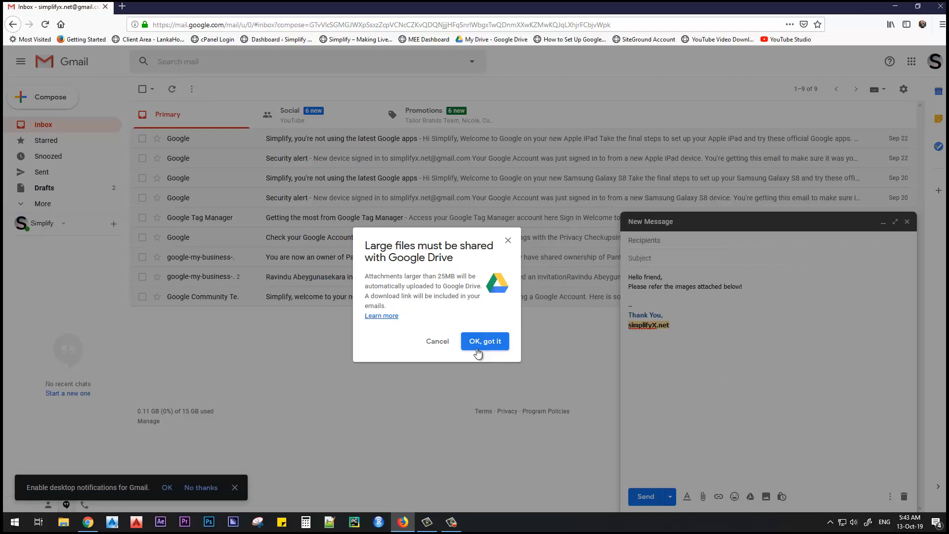
click(484, 341)
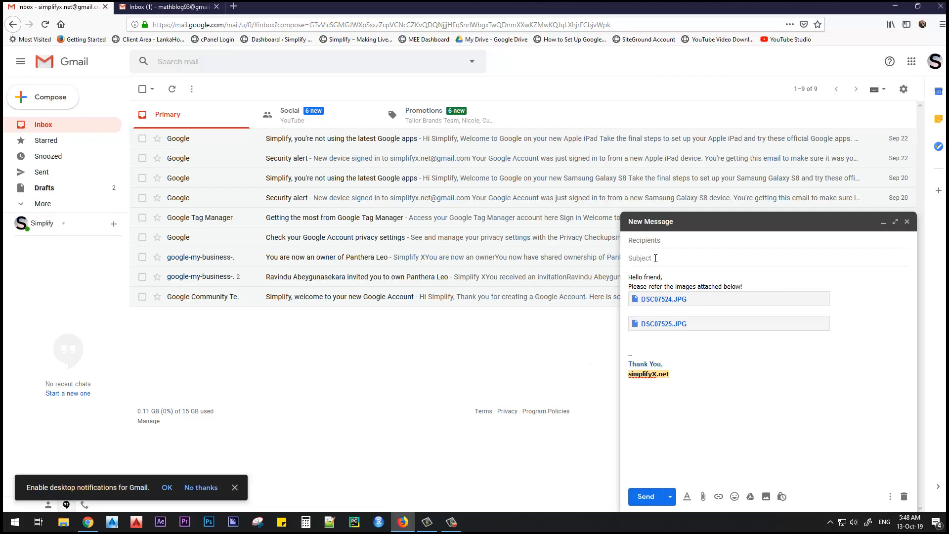
text(NEW)
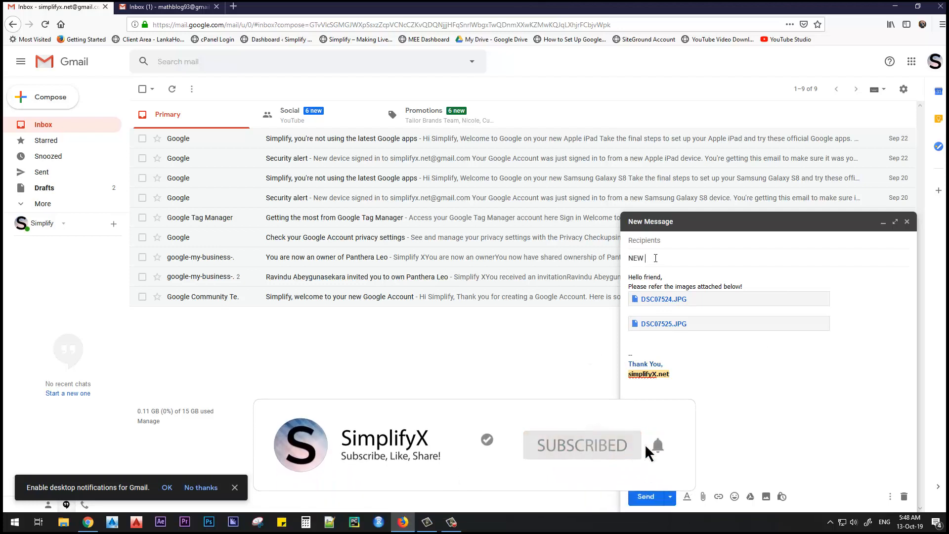
text(IMAGES FOR PROJECT)
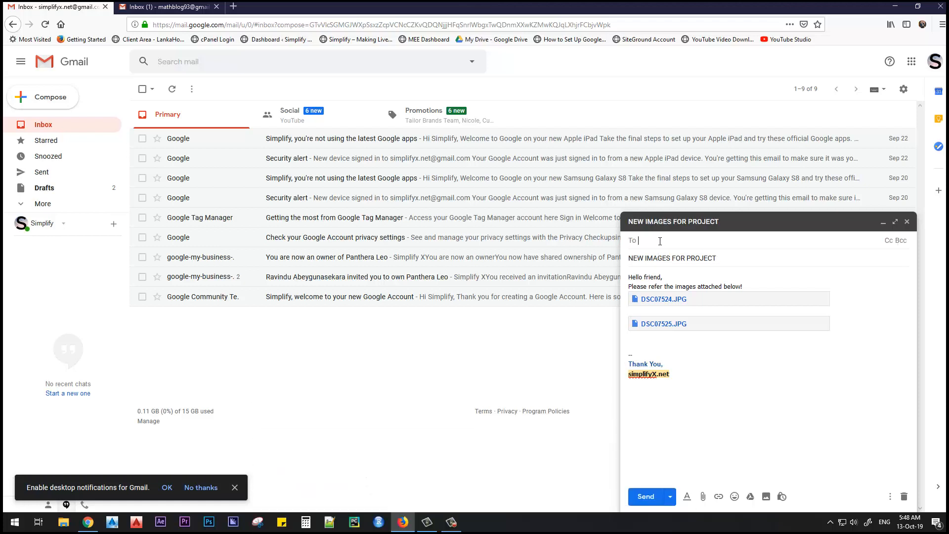
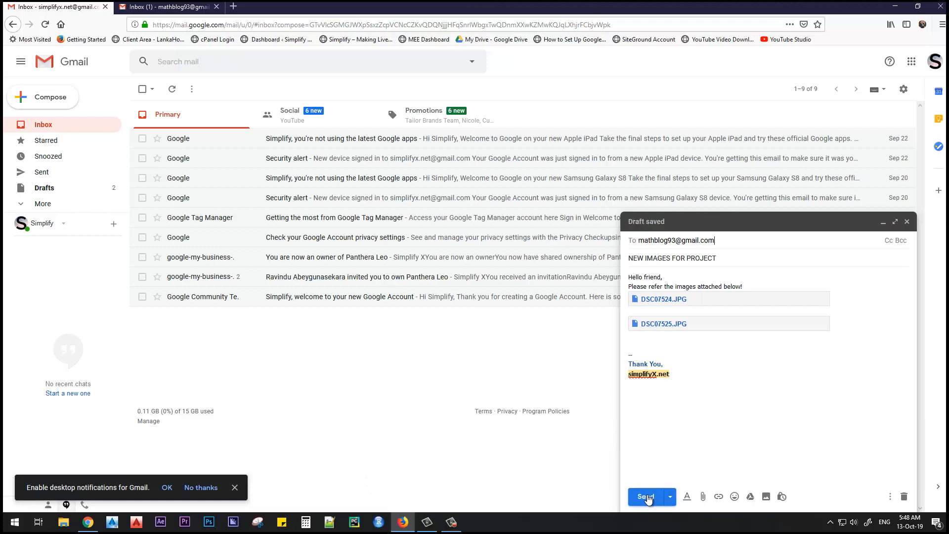
- Send the email, granting the one recipient View access to the Drive photos
click(645, 496)
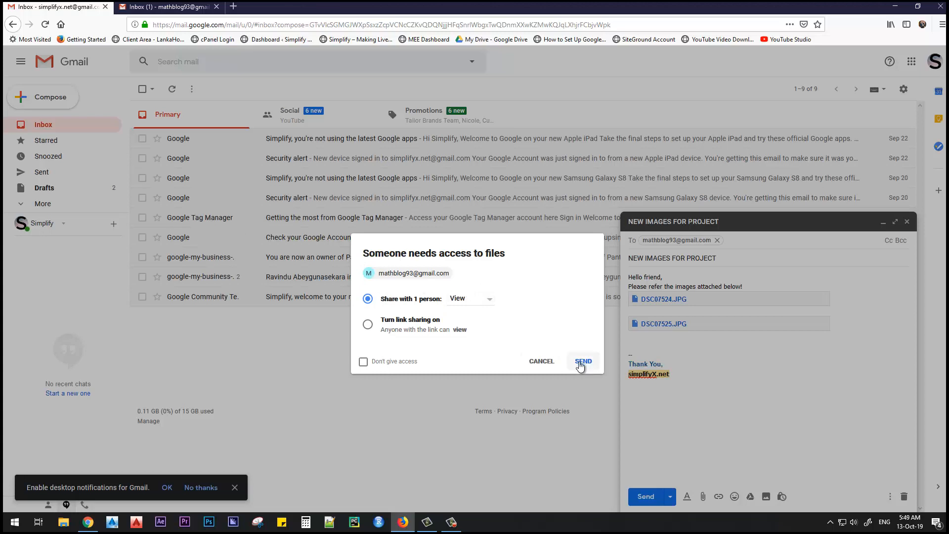
click(581, 361)
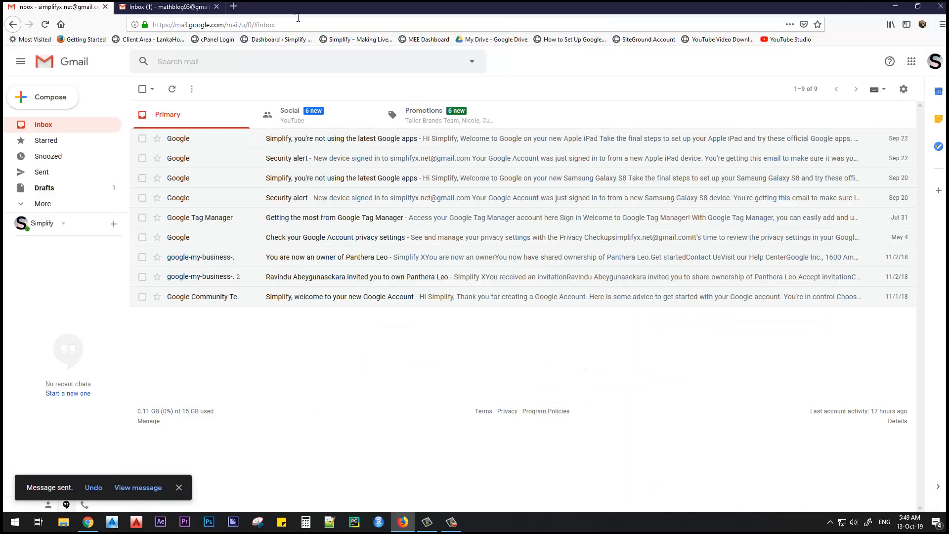
- Switch to the recipient's inbox and open the first shared image link in Google Drive
click(163, 7)
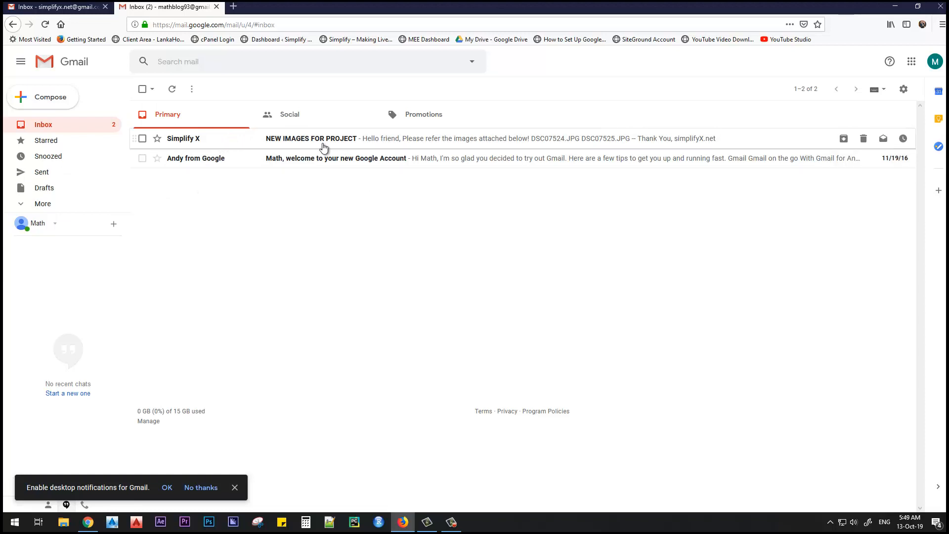
mouse_move(486, 149)
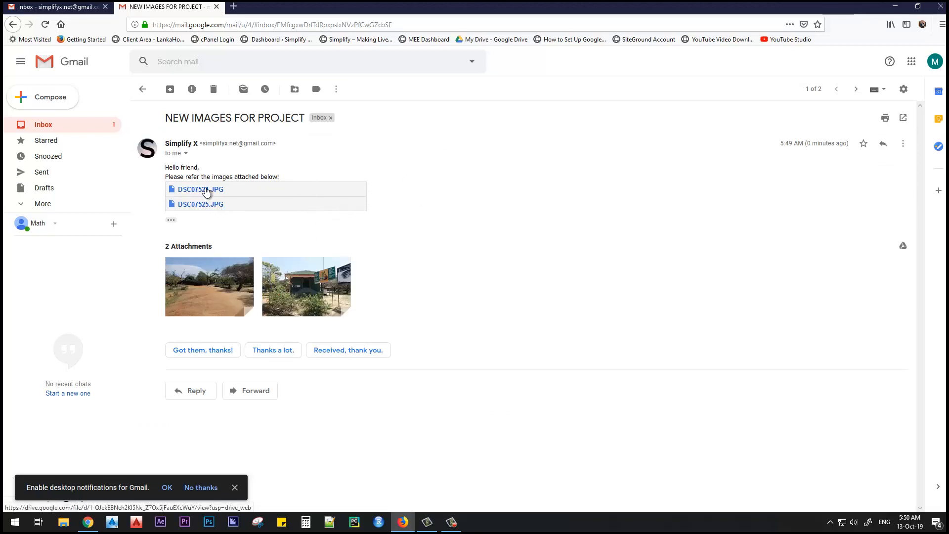
click(196, 189)
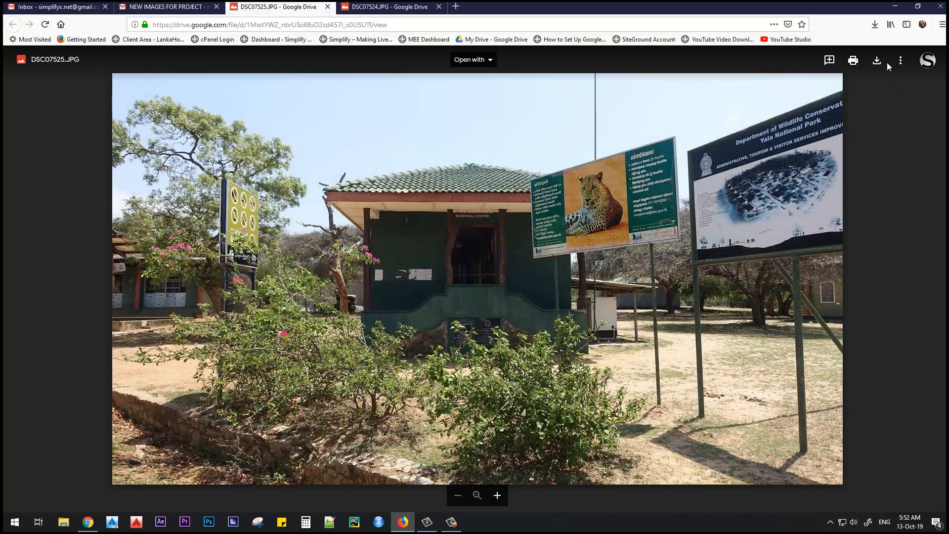
mouse_move(877, 60)
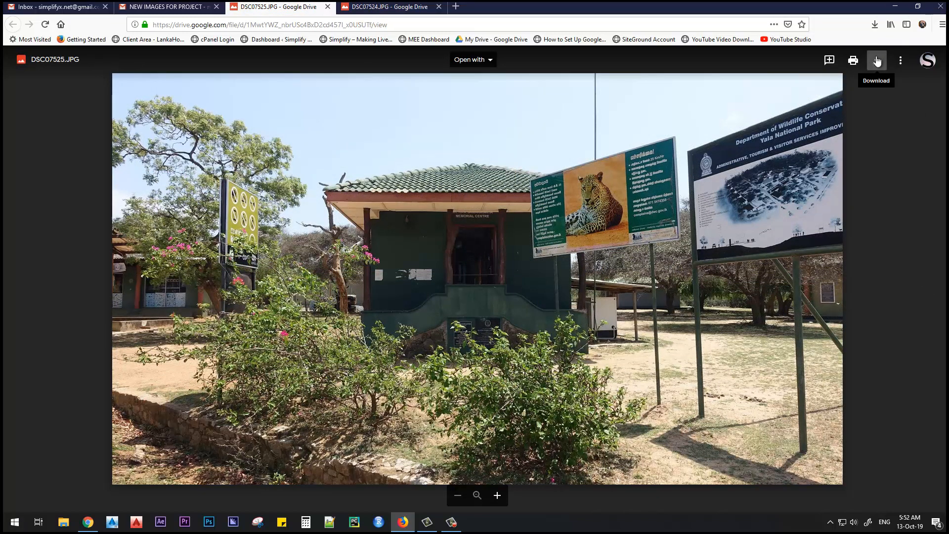
mouse_move(852, 60)
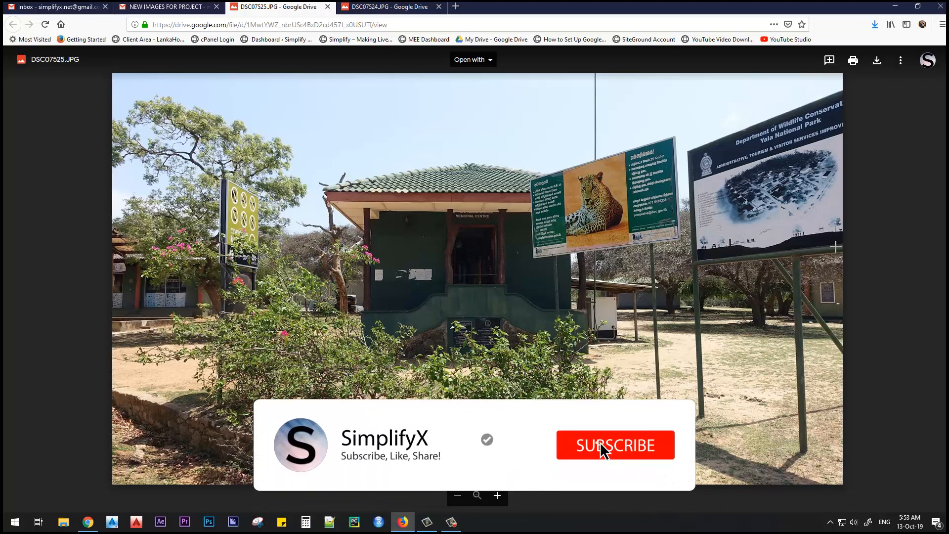
- View DSC07525.JPG full-size in the Google Drive viewer and download it
click(614, 445)
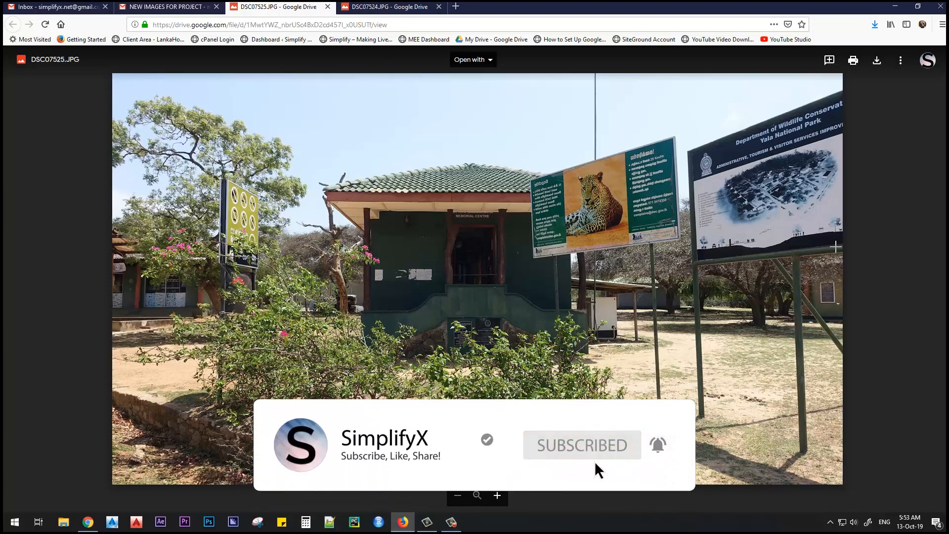